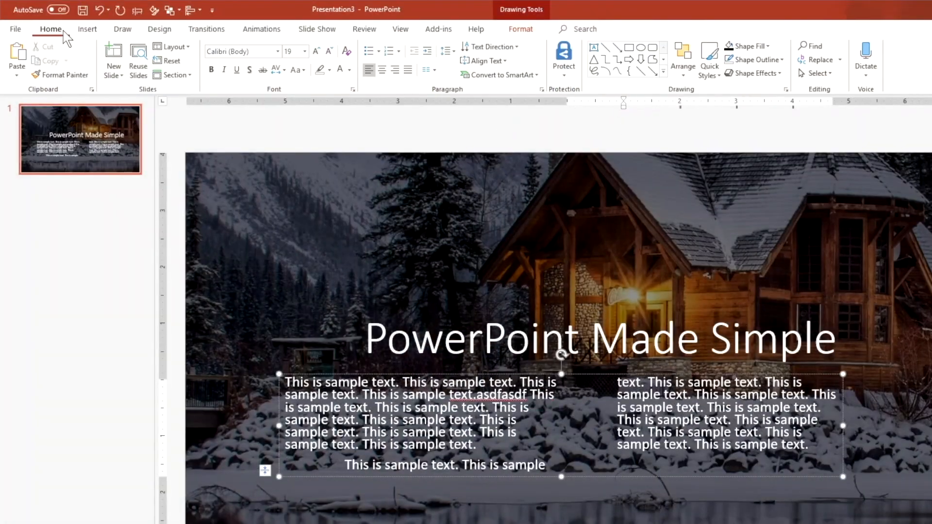
Step: Add a Title Slide over the winter cabin photo with empty title and subtitle placeholders
click(445, 51)
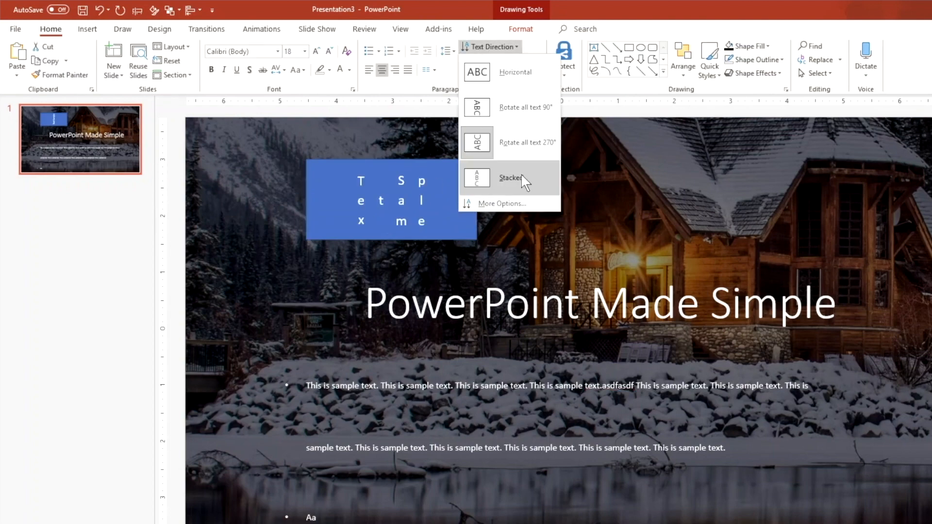
click(498, 75)
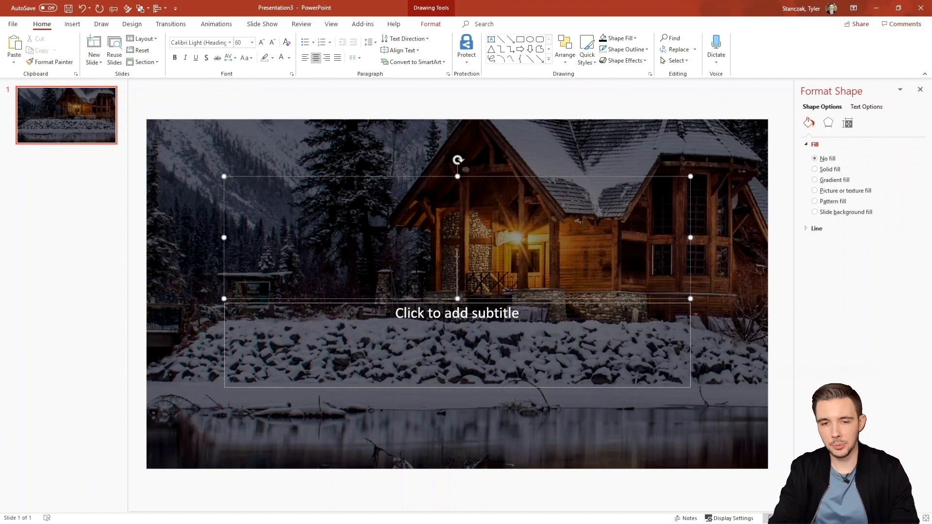
Step: Enter the title 'PowerPoint Made Simple' and paste the sample paragraphs into the subtitle
text(PowerPo)
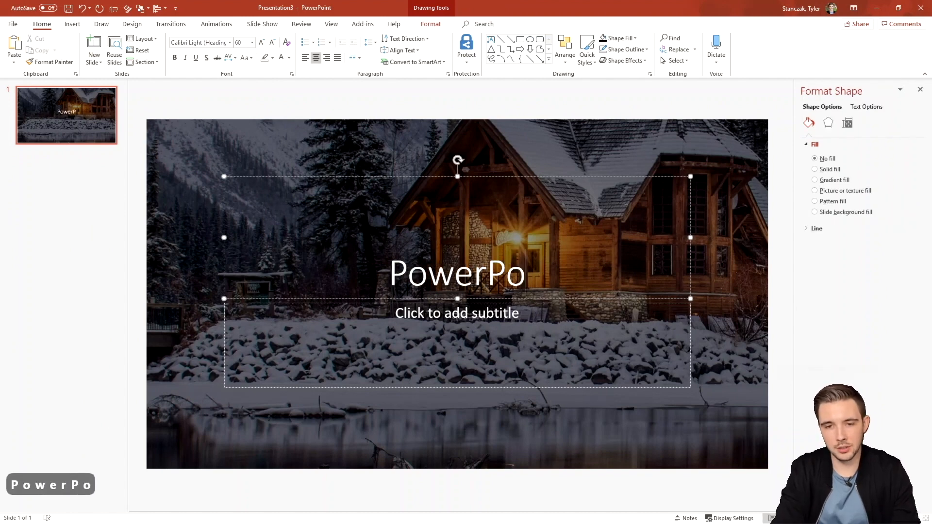
text(int Made Simple)
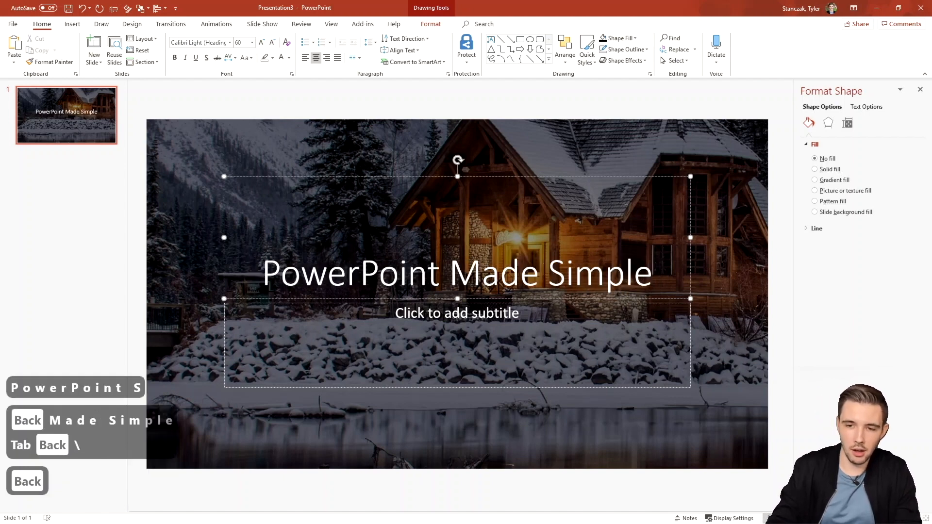
key(ctrl+v)
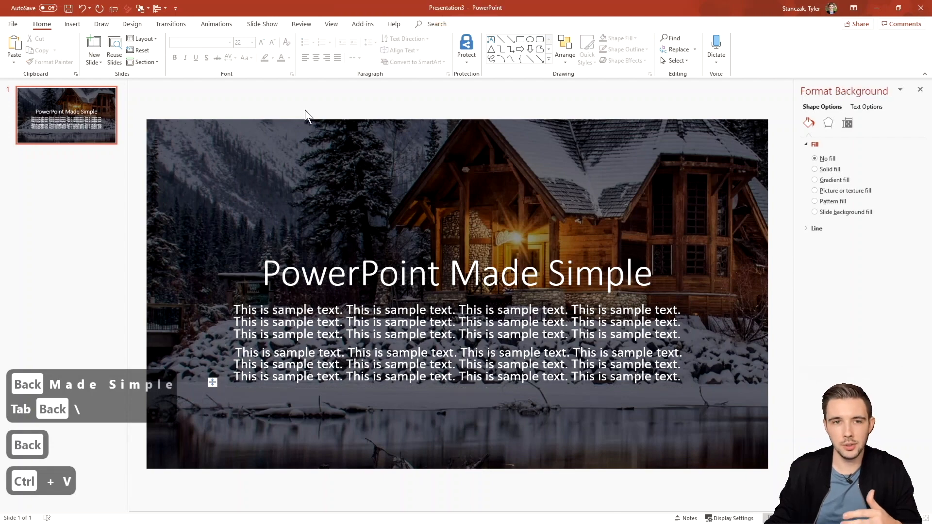
click(456, 271)
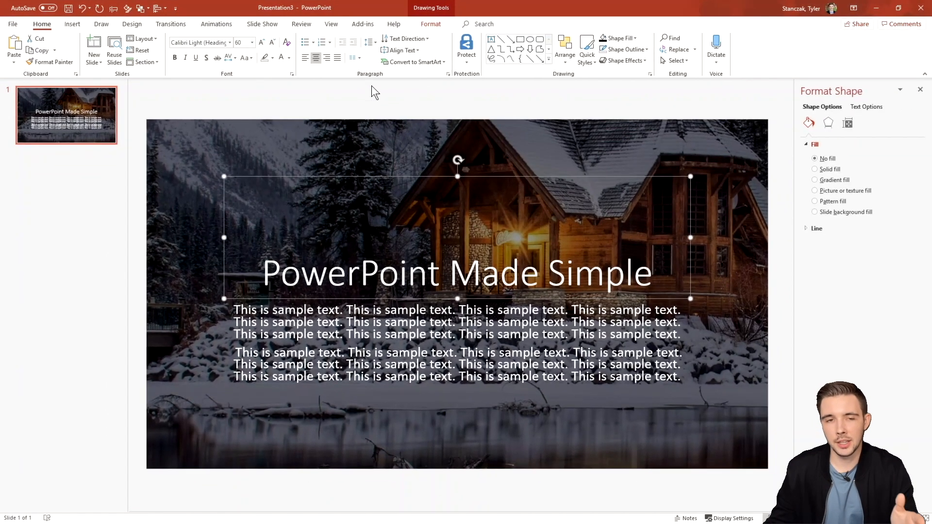
Step: Give the title a round bullet and recolour it orange in Bullets and Numbering
click(306, 42)
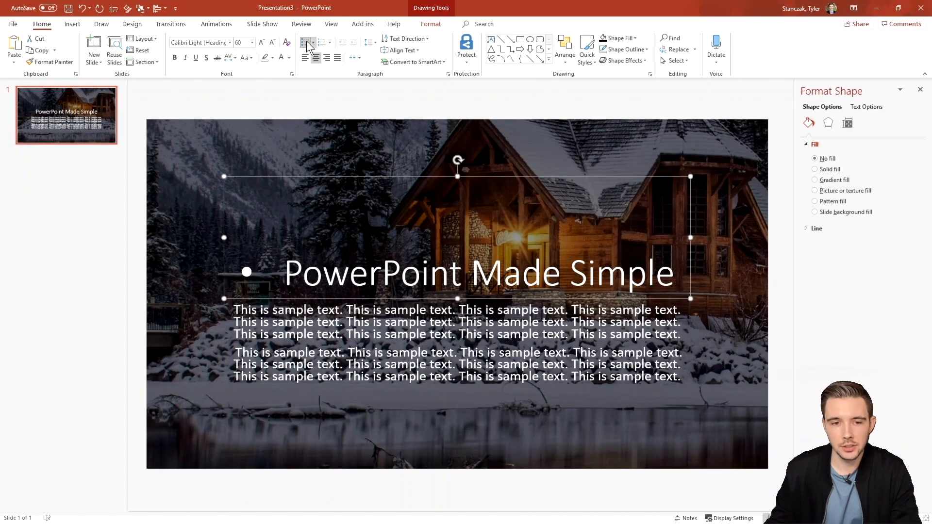
click(314, 41)
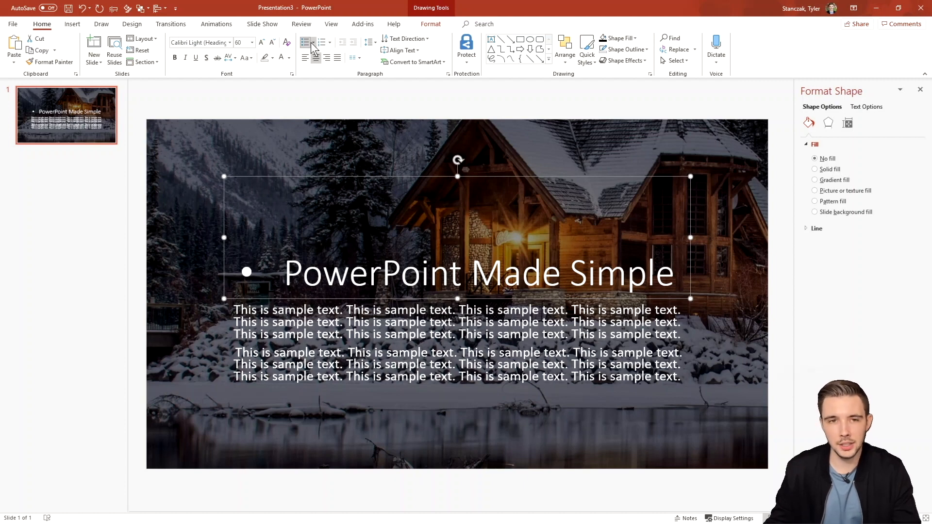
click(306, 42)
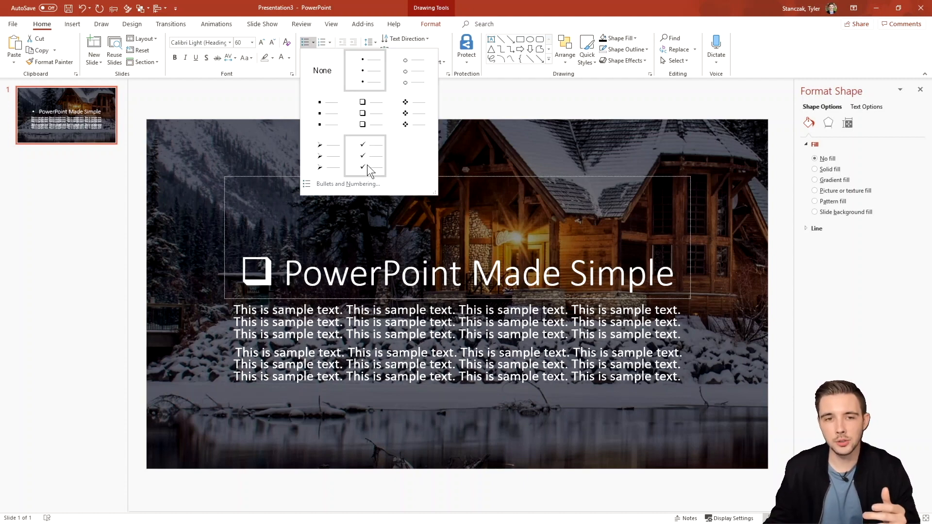
click(348, 183)
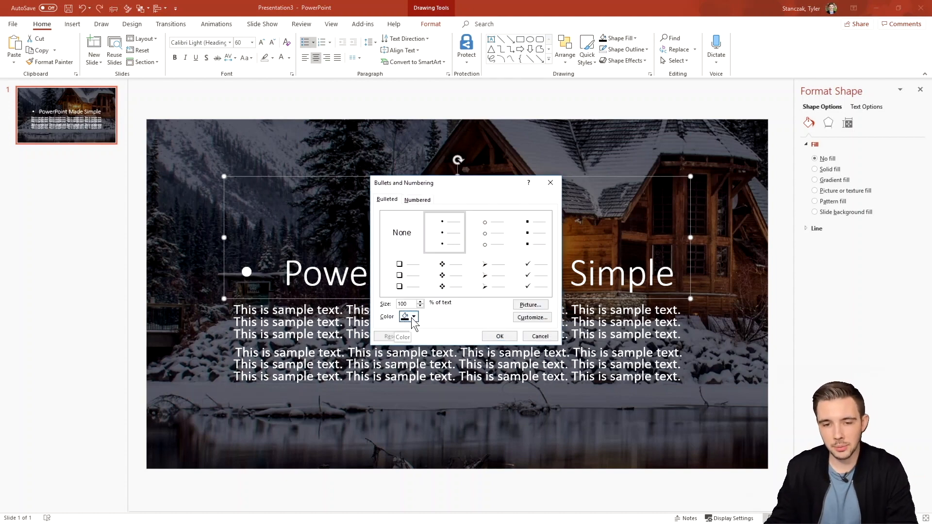
click(414, 316)
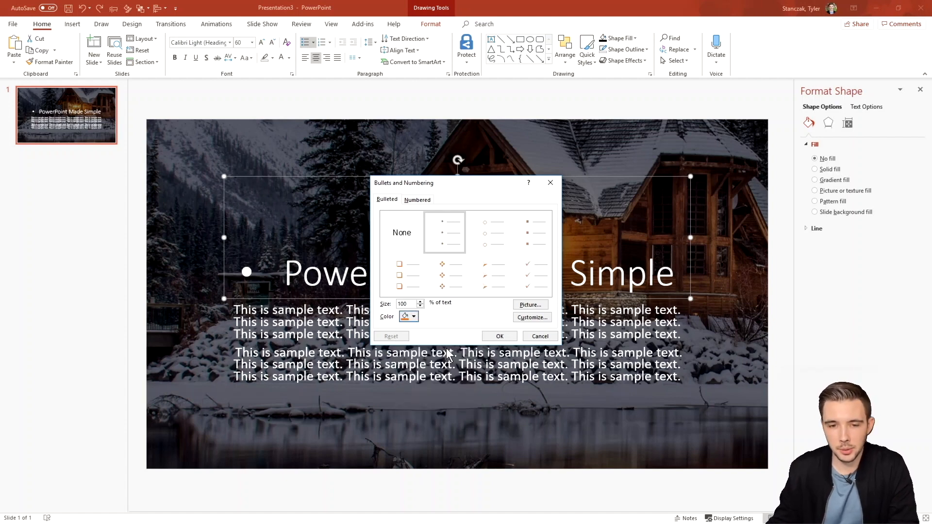
click(498, 336)
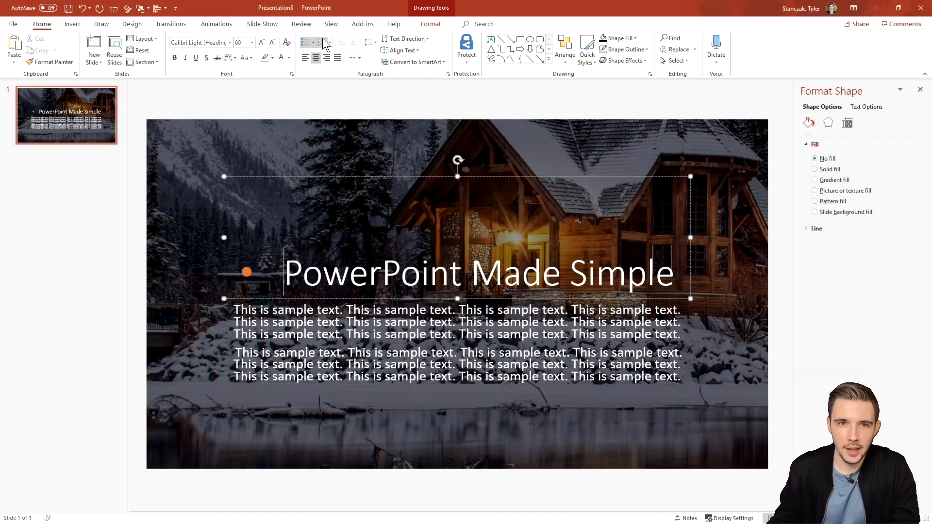
Step: Reopen Bullets and Numbering to browse the numbering styles for the title
click(308, 41)
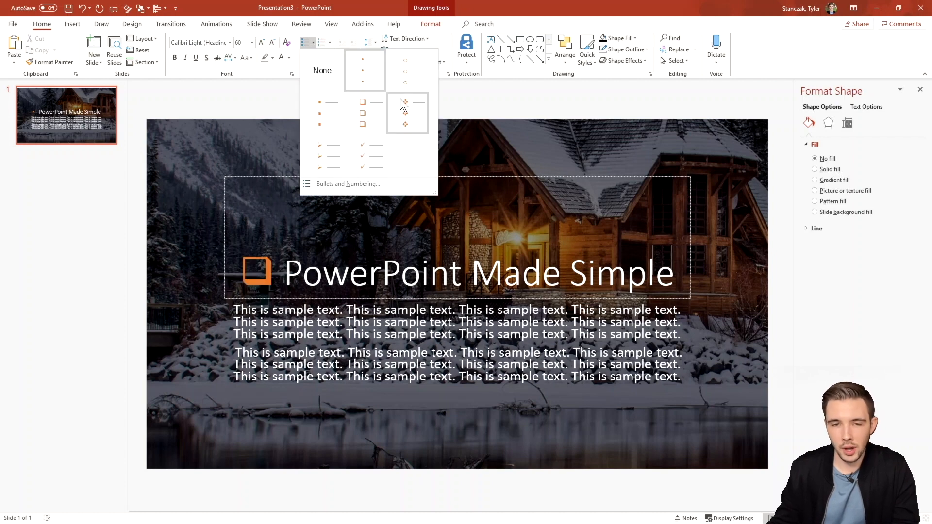
click(406, 70)
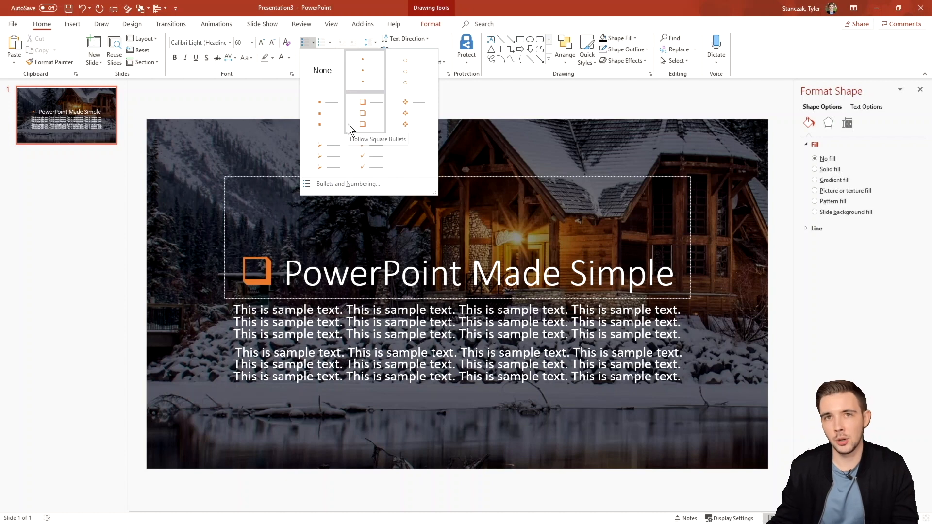
click(322, 70)
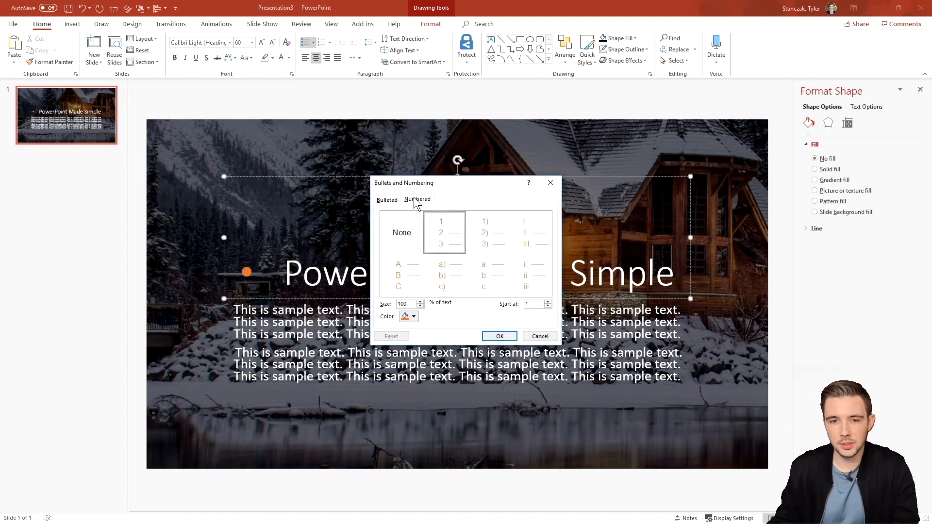
Step: Number the title with the 1. 2. 3. style starting at 1 at 91% size in orange
click(528, 232)
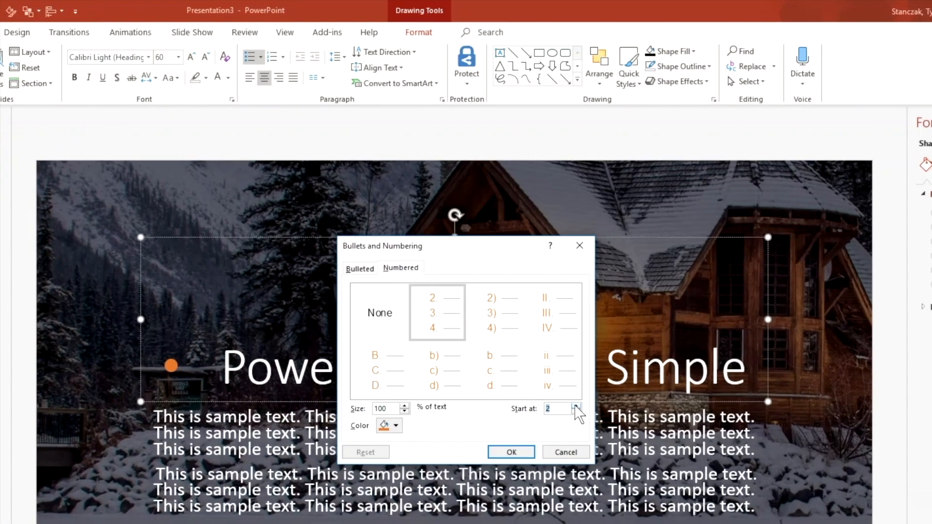
click(576, 404)
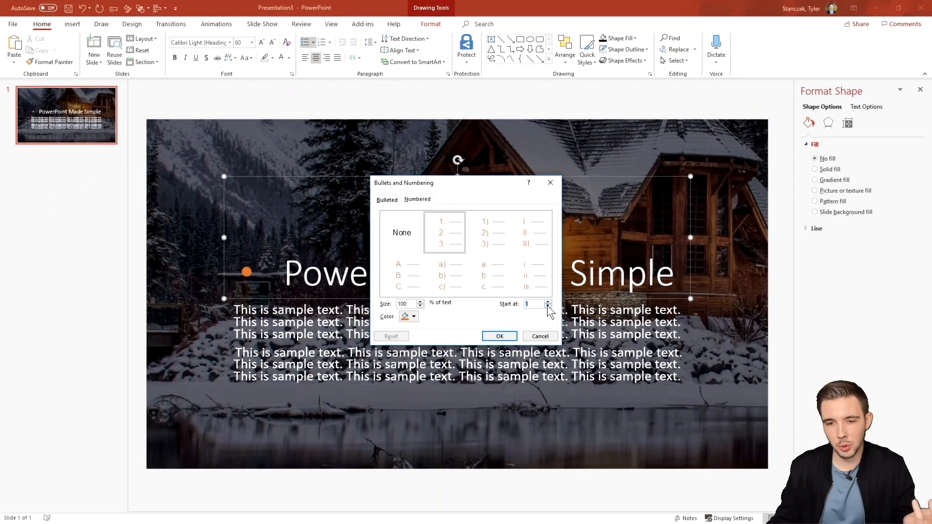
mouse_move(499, 322)
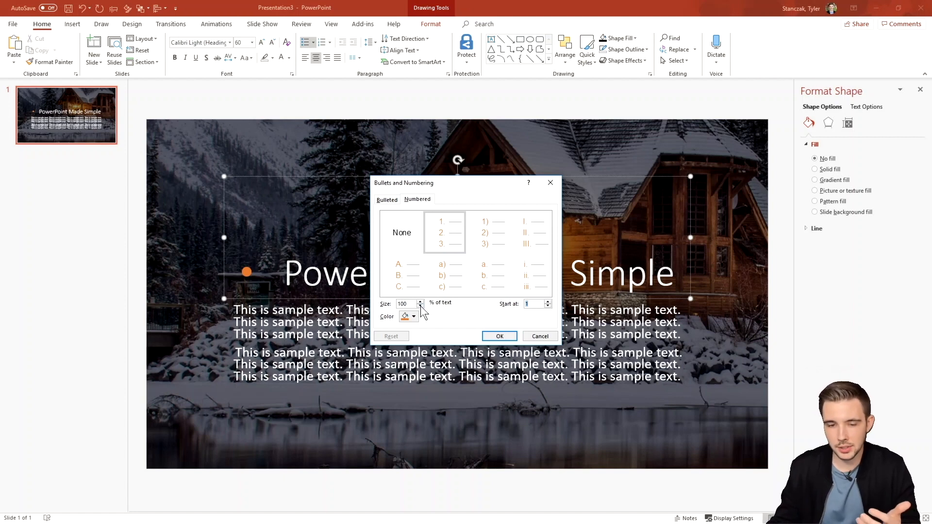
click(421, 306)
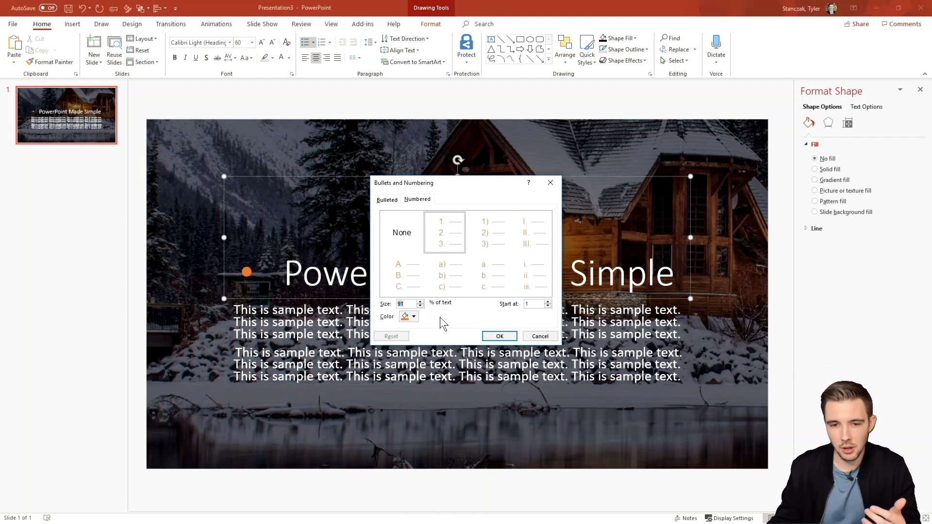
click(498, 336)
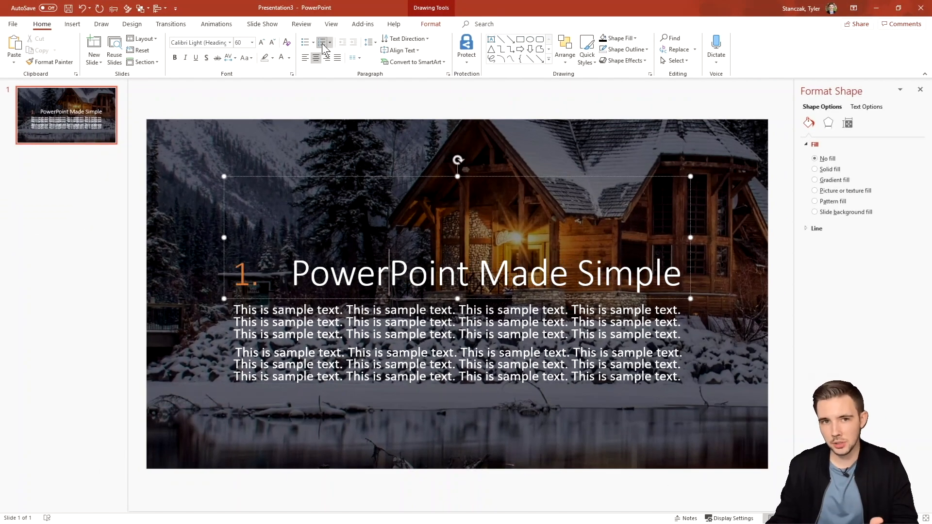
click(321, 42)
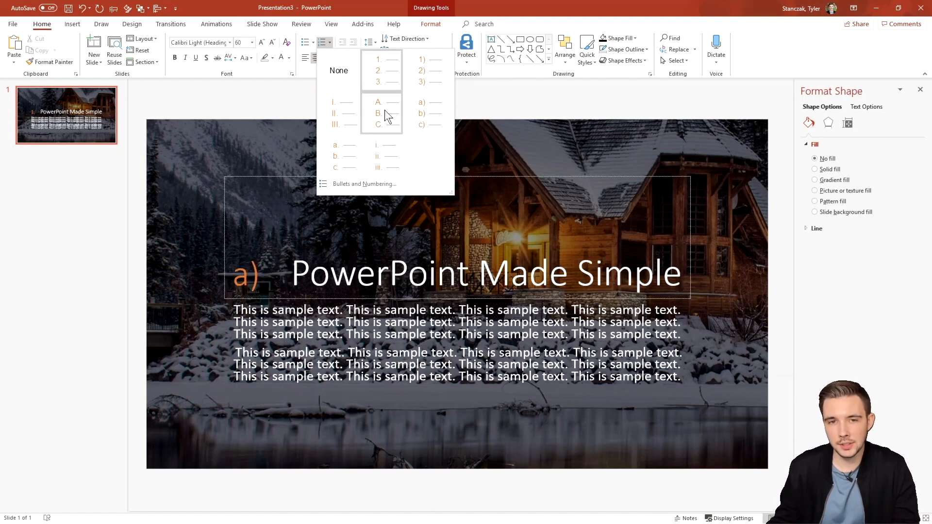
click(339, 155)
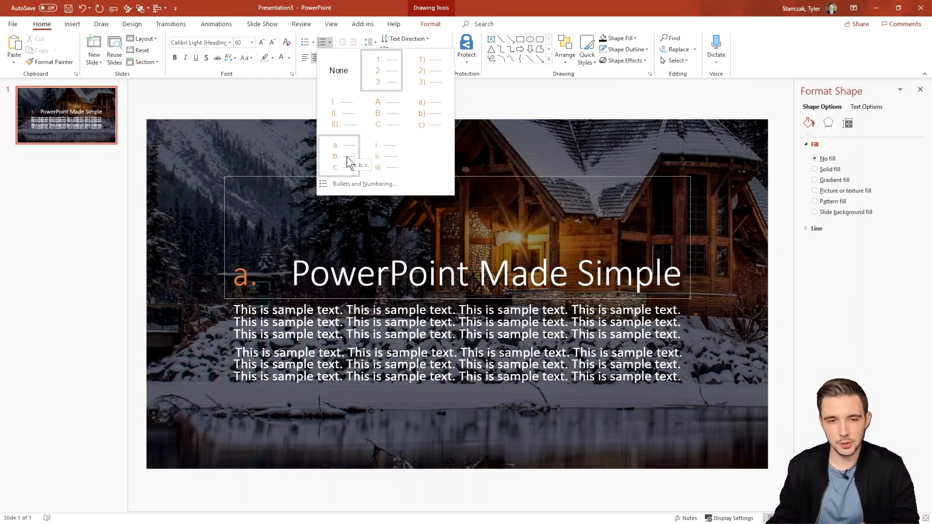
click(380, 70)
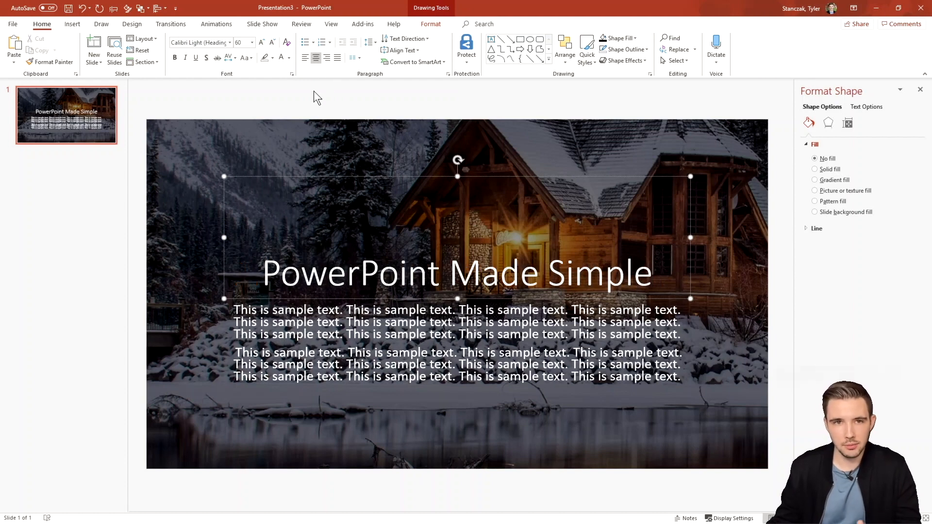
mouse_move(338, 165)
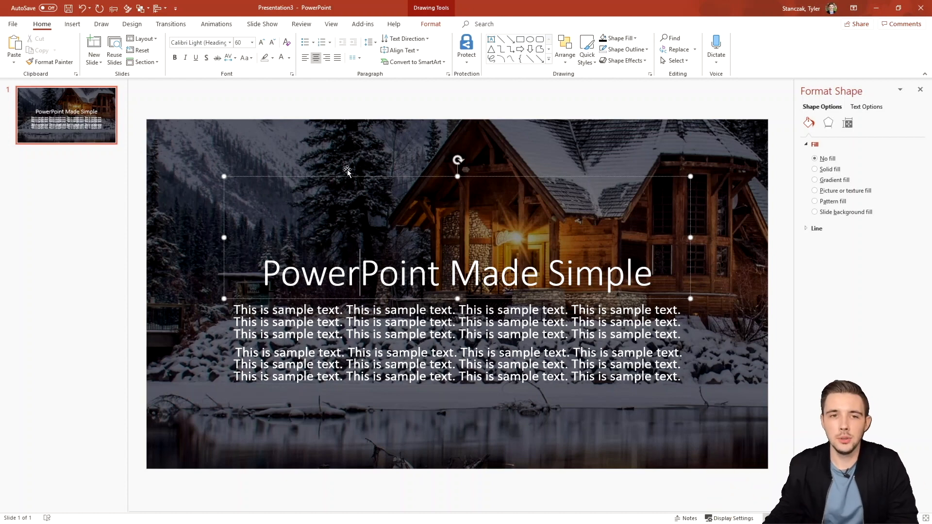
Step: Left-align the title, undo it, then left-align it again
click(306, 58)
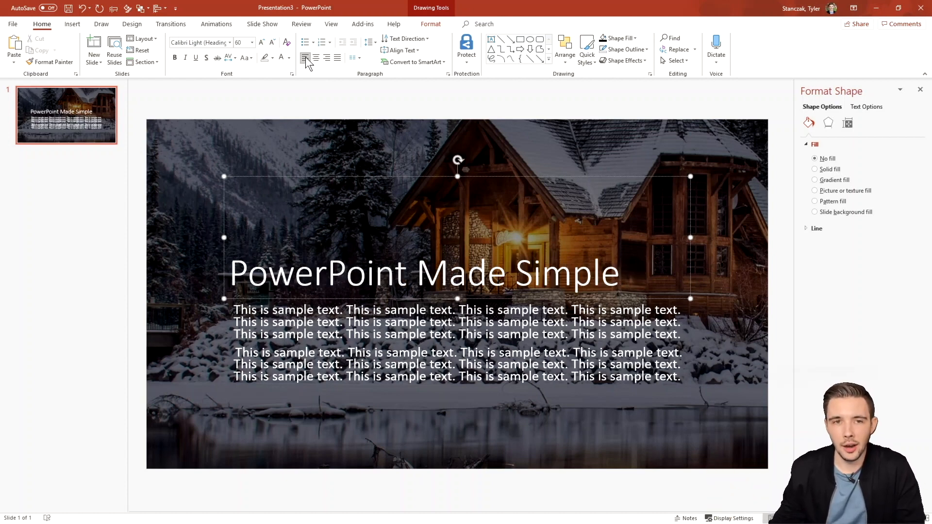
mouse_move(305, 58)
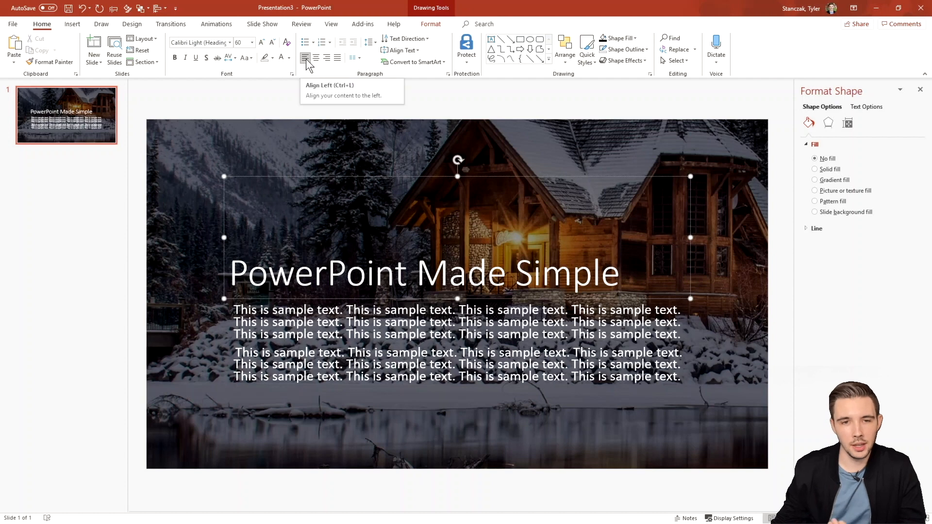
key(ctrl+l)
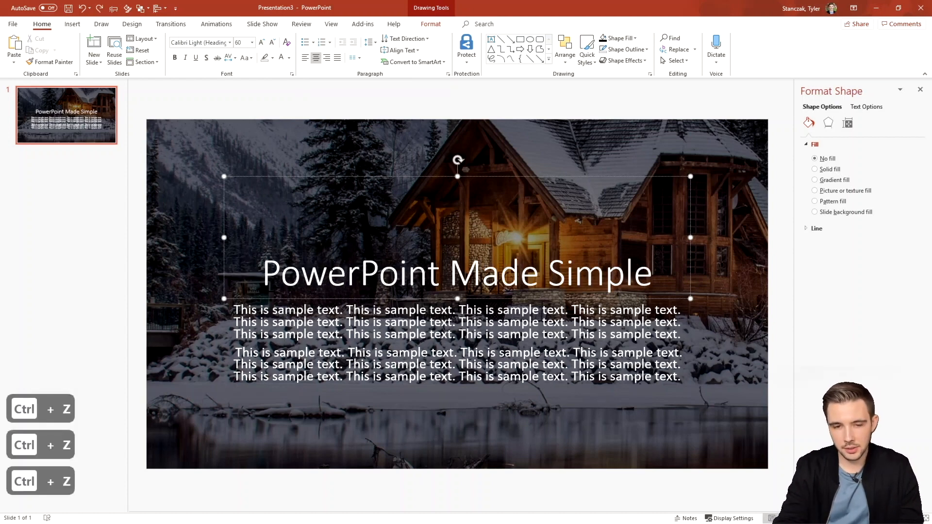
key(ctrl+l)
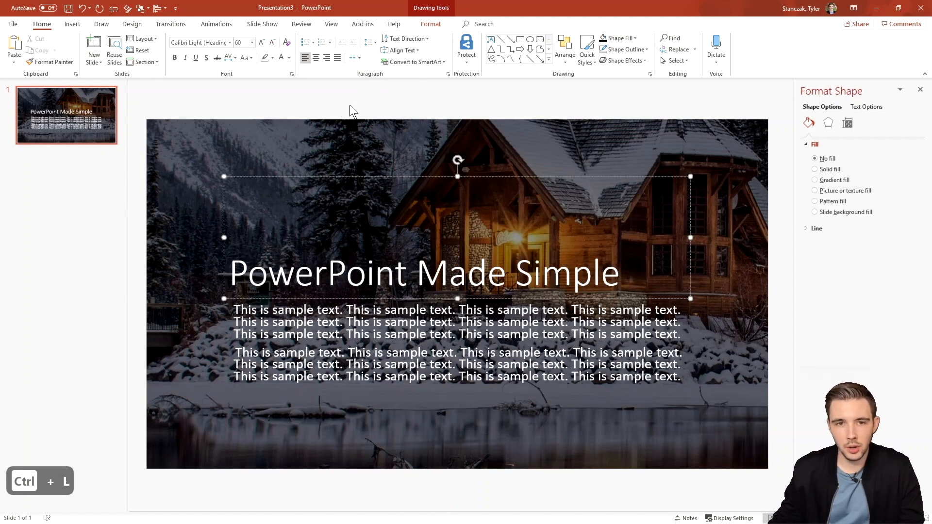
Step: Centre the title, then settle on right alignment
key(ctrl+e)
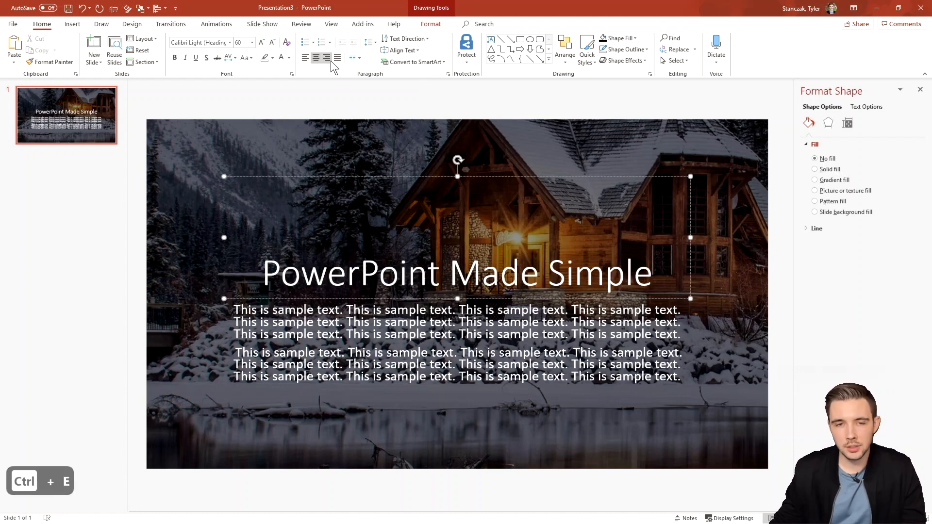
click(326, 57)
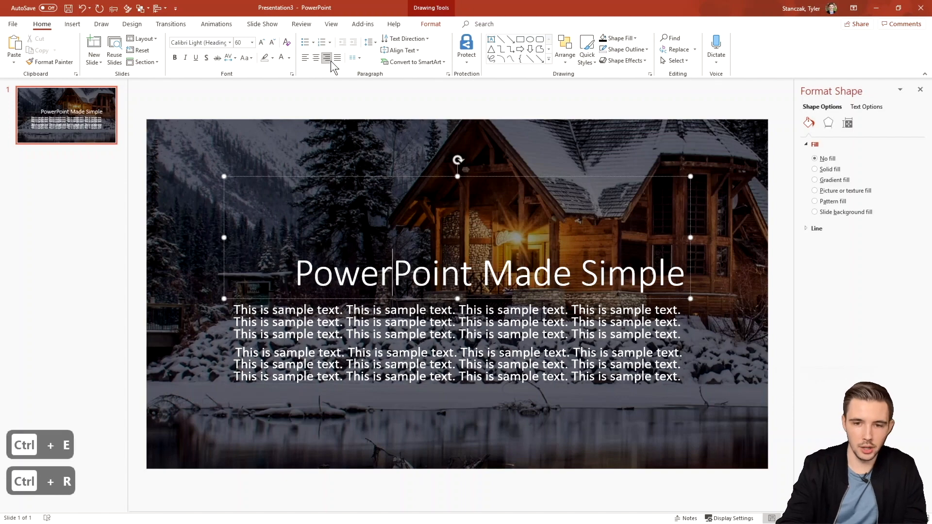
key(ctrl+l)
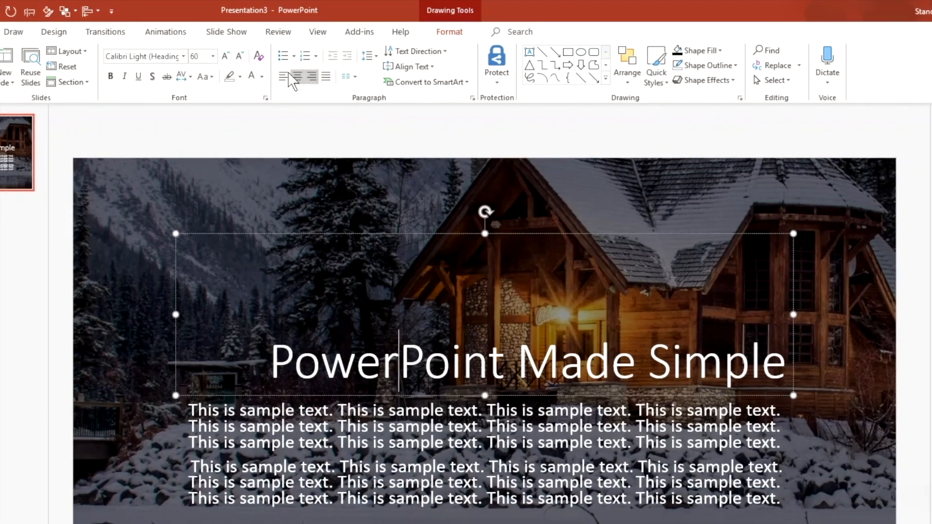
mouse_move(303, 76)
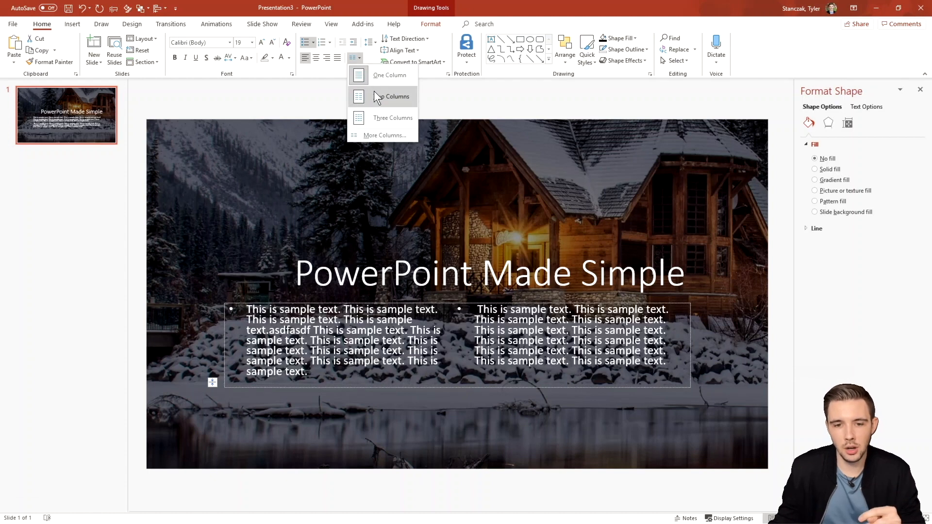
Step: Lay the body text out in two columns without bullets and show the ruler to adjust indents
click(397, 96)
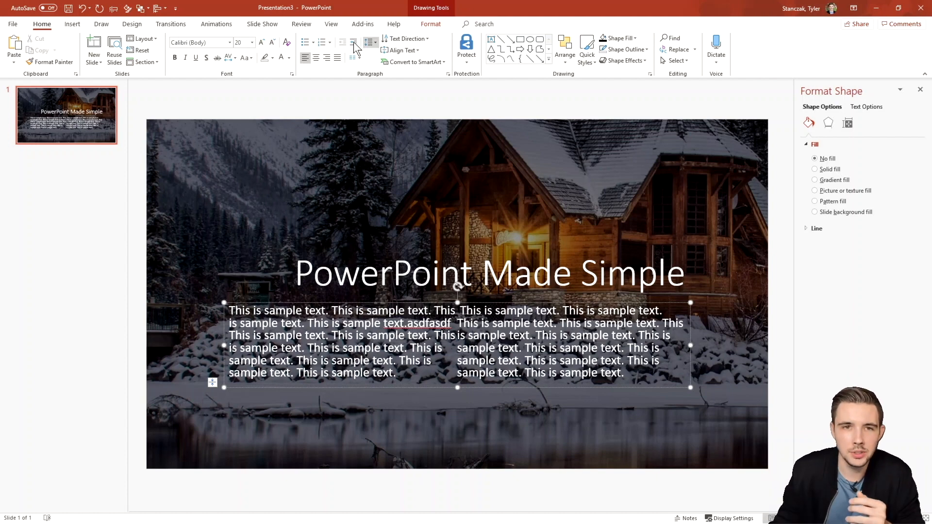
click(331, 23)
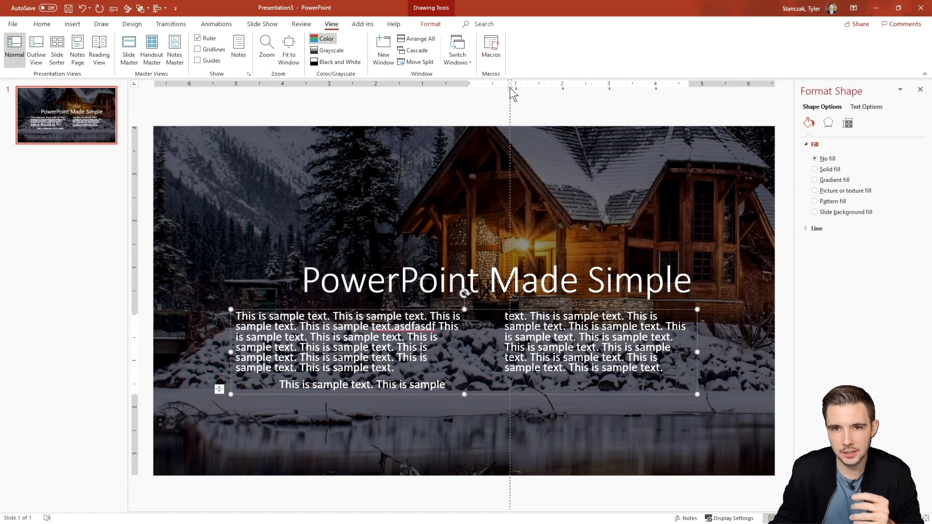
click(41, 24)
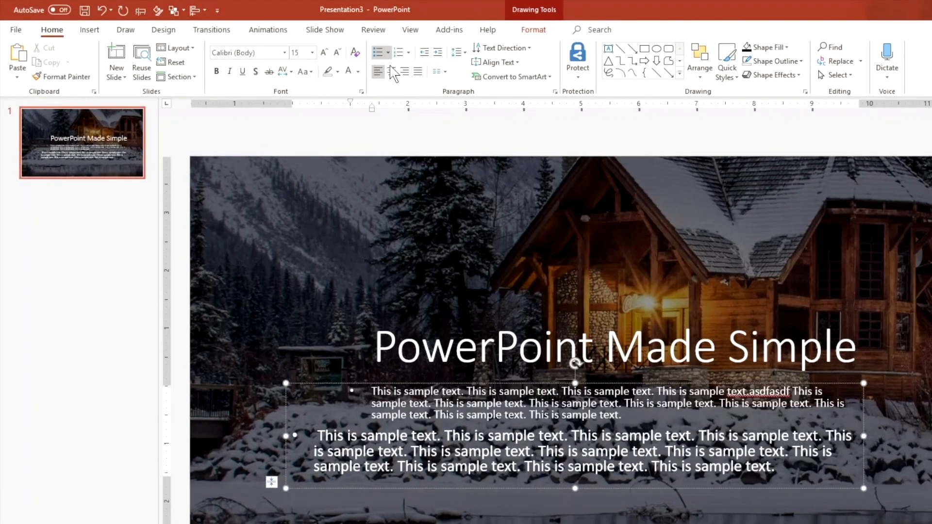
mouse_move(437, 52)
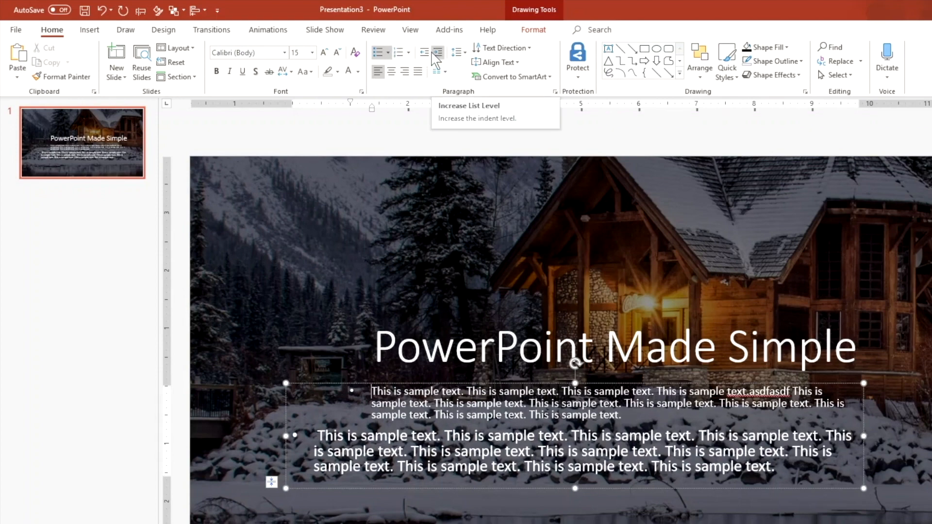
Step: Indent the first body paragraph one list level deeper
click(438, 53)
text(a)
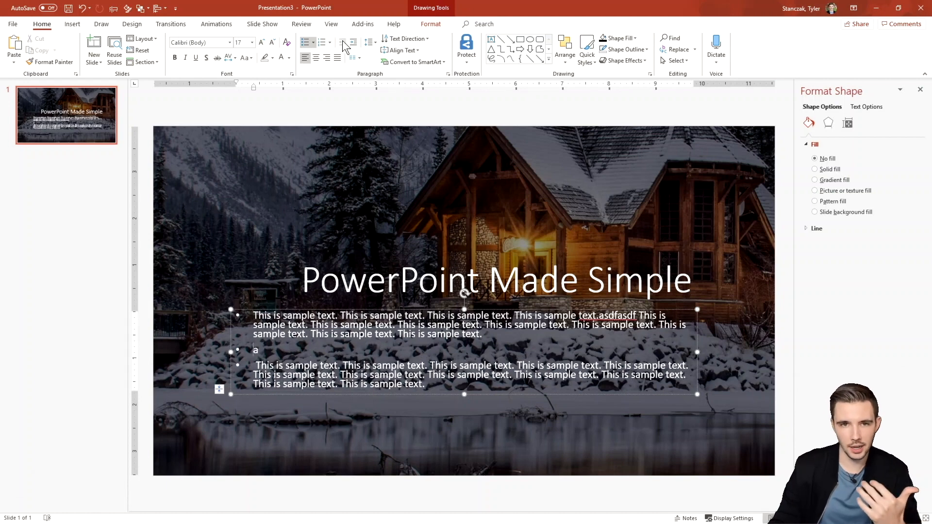
mouse_move(342, 42)
text(A)
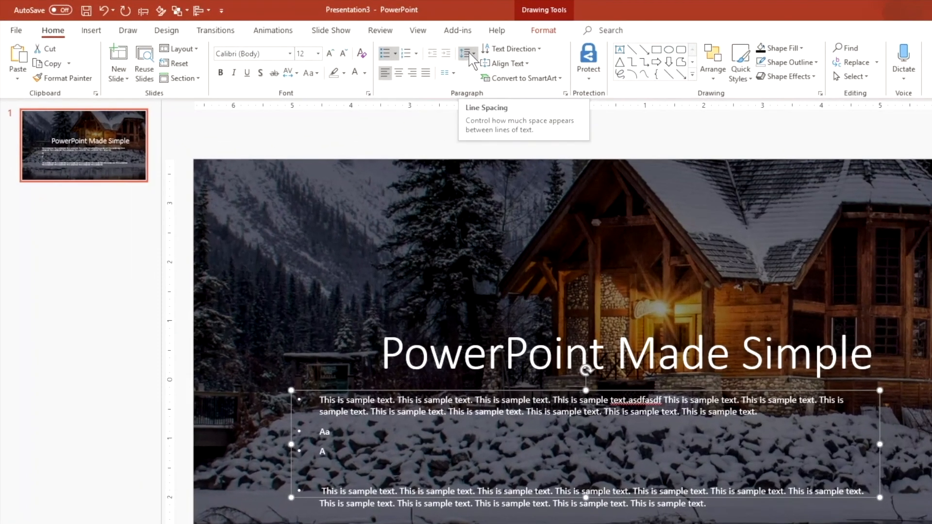
Step: Bring up the line spacing choices for the body text, previewing 2.0
click(467, 53)
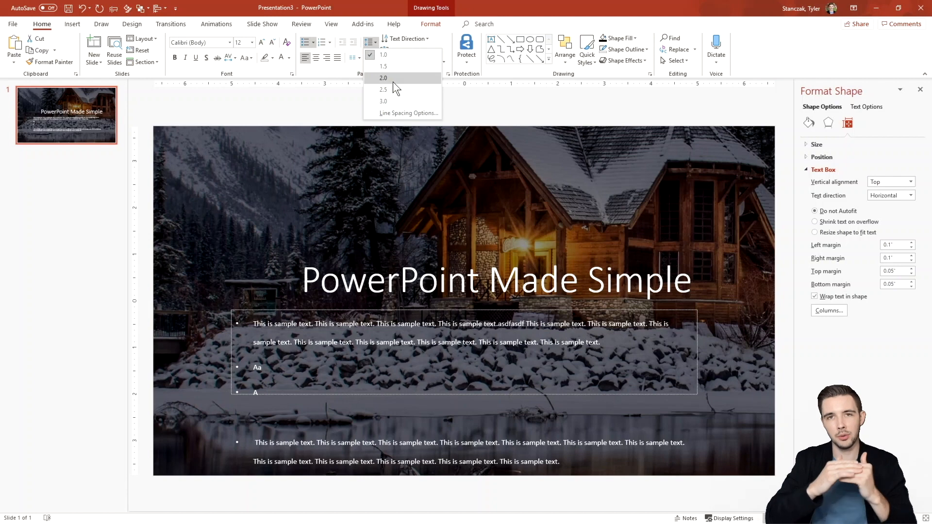
mouse_move(395, 89)
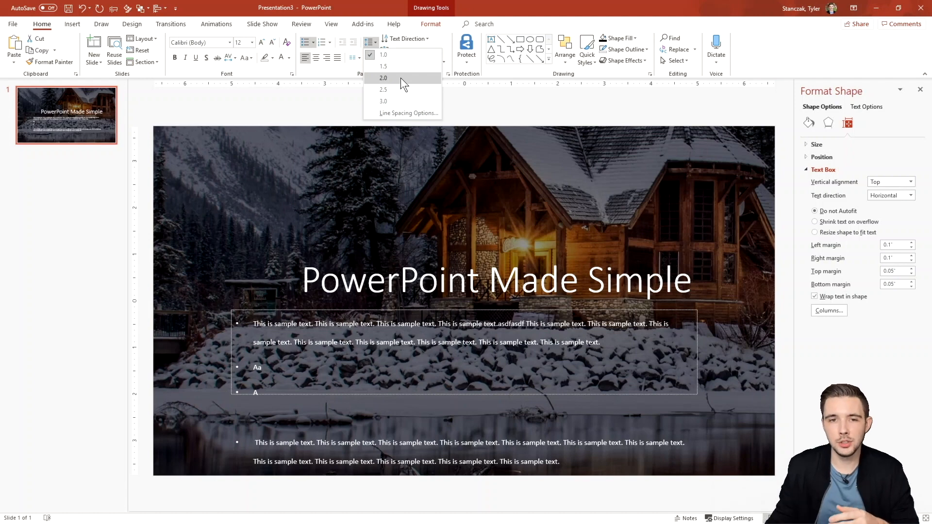
Step: In the Paragraph dialog set a 0.38-inch hanging indent and Multiple line spacing at 5.5
click(408, 113)
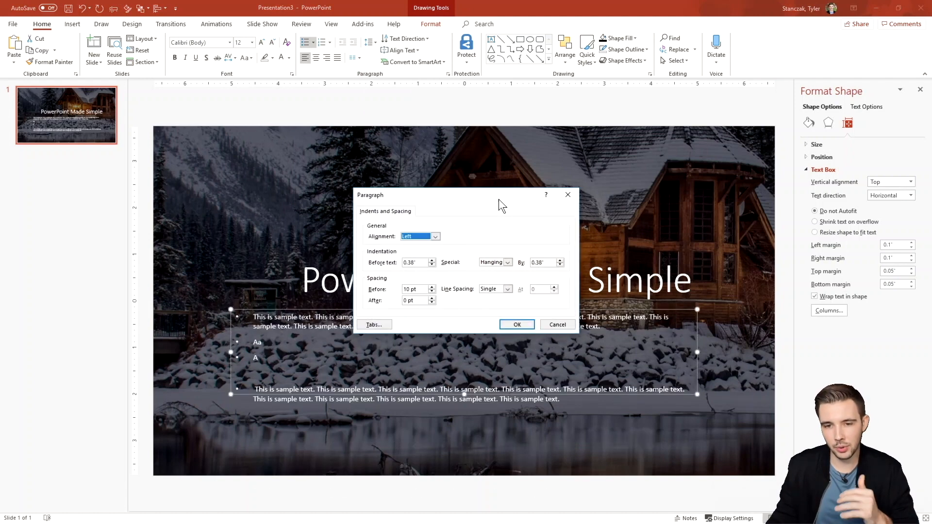
click(507, 289)
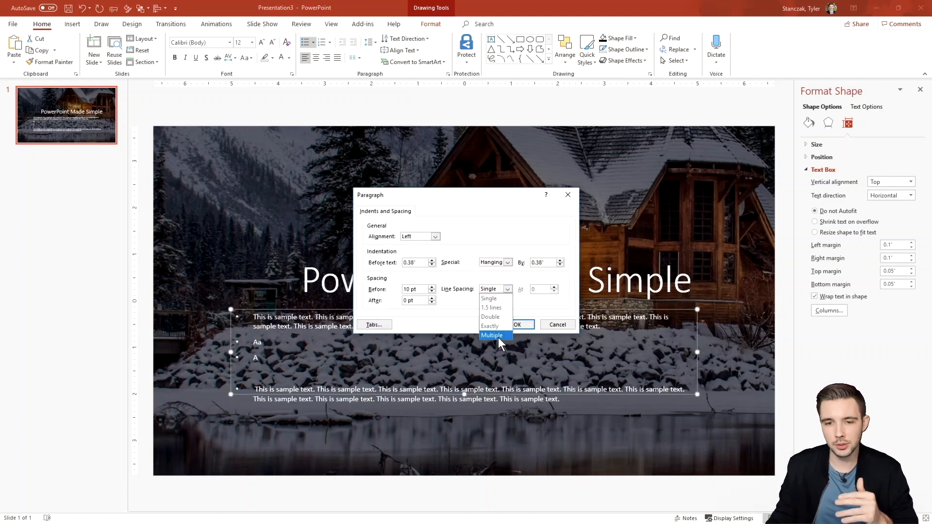
click(491, 335)
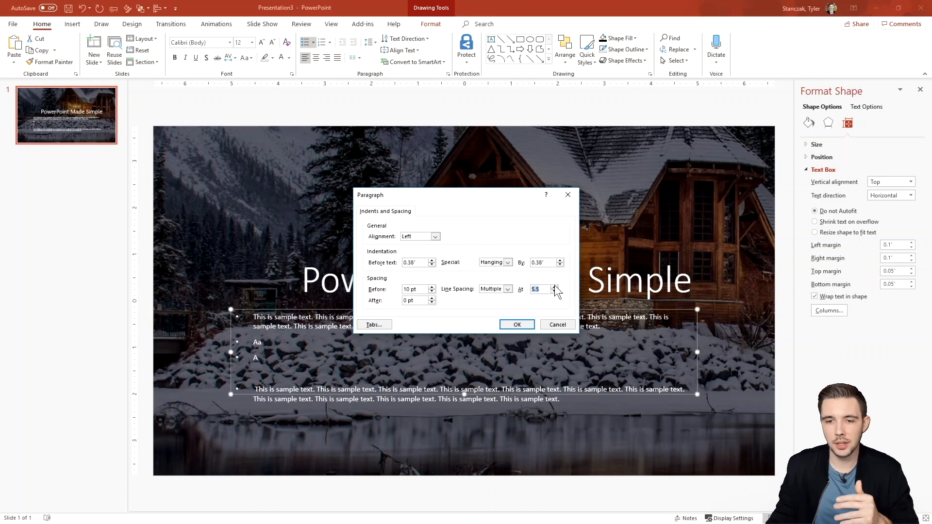
mouse_move(540, 305)
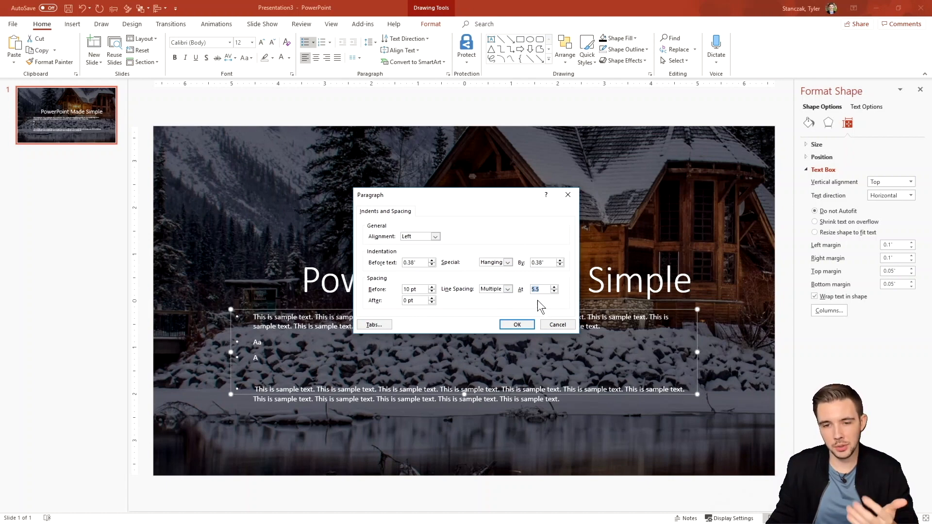
click(515, 324)
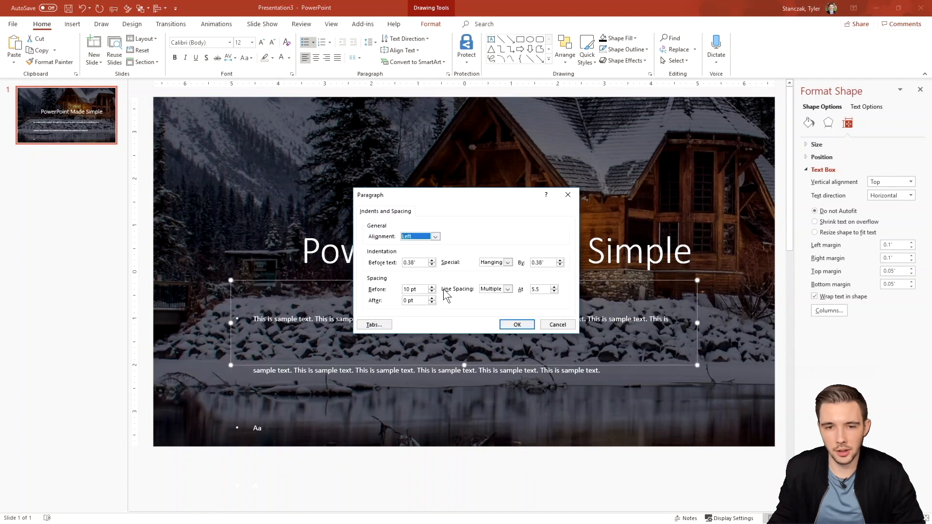
mouse_move(496, 247)
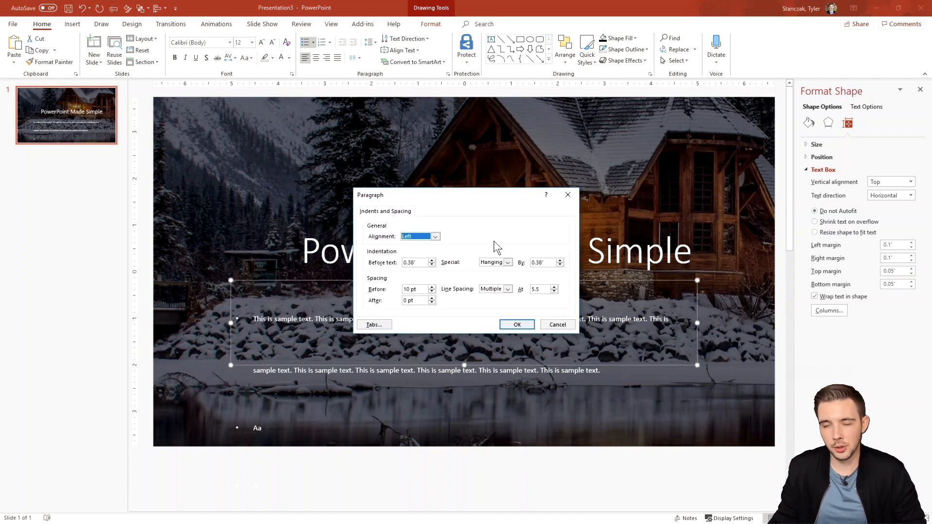
click(515, 324)
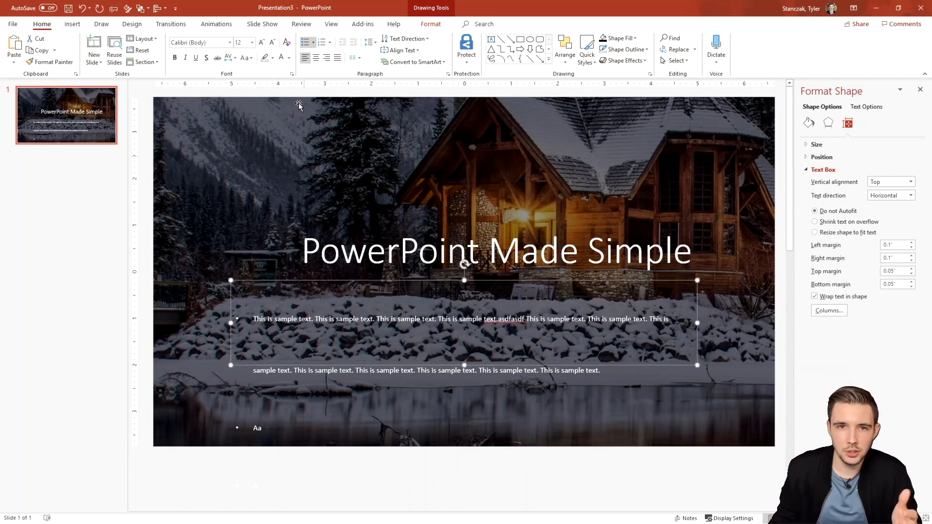
mouse_move(72, 30)
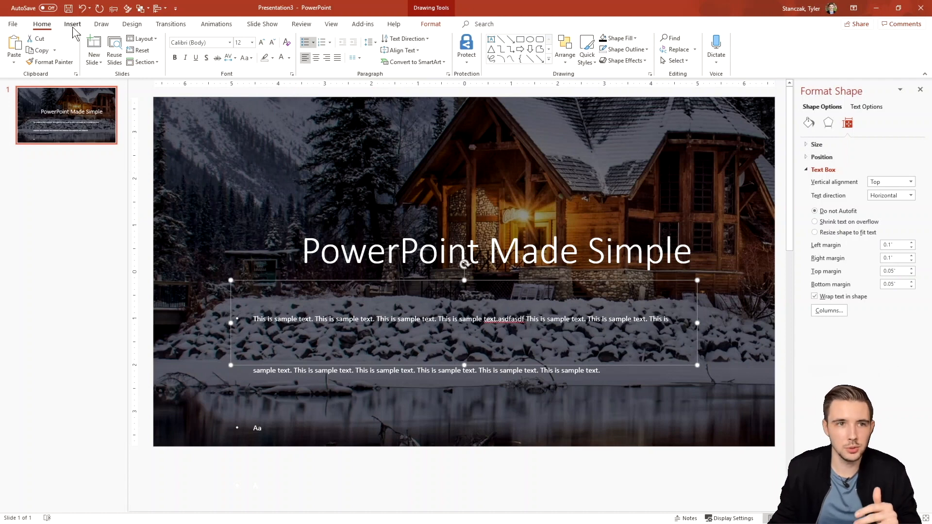
click(198, 48)
text(Text Sample)
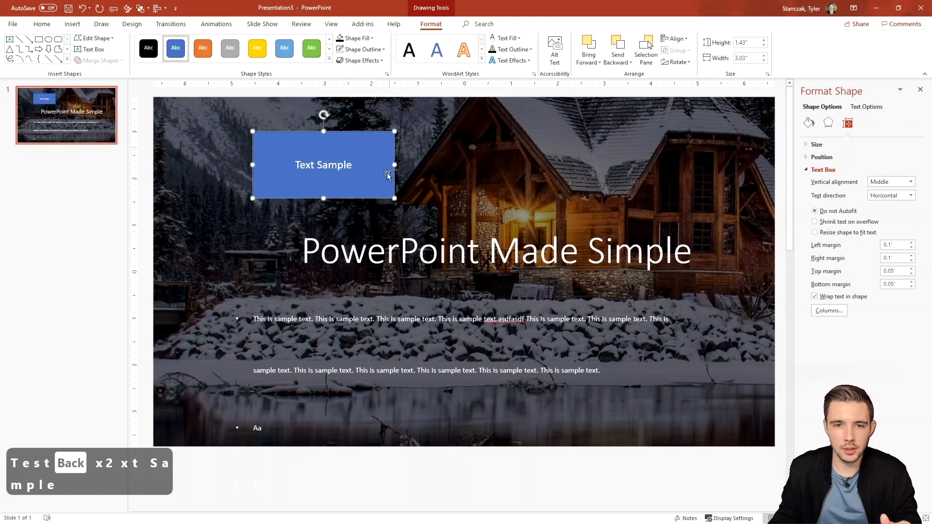
click(41, 23)
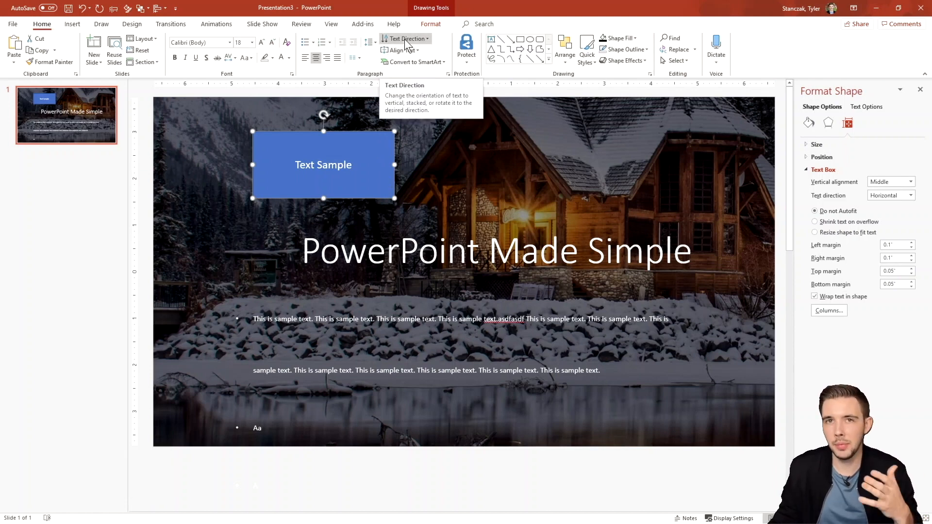
click(406, 39)
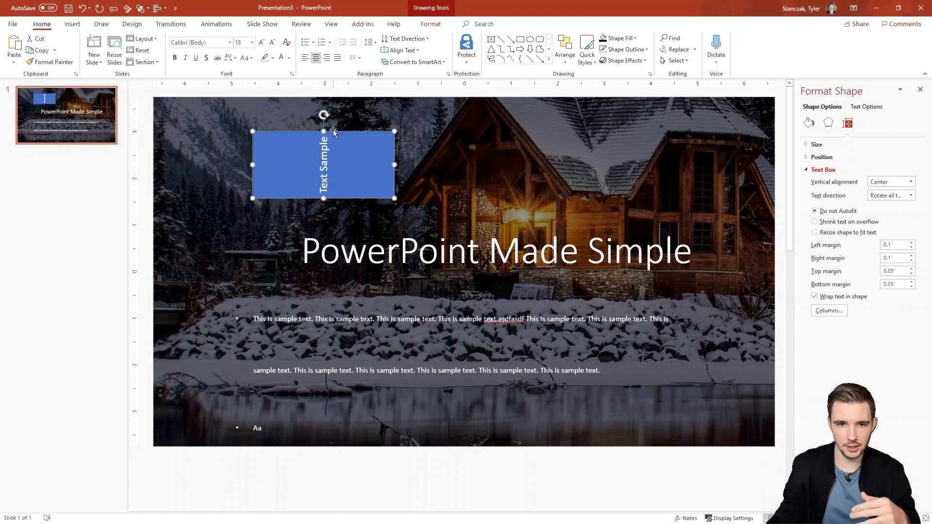
click(406, 39)
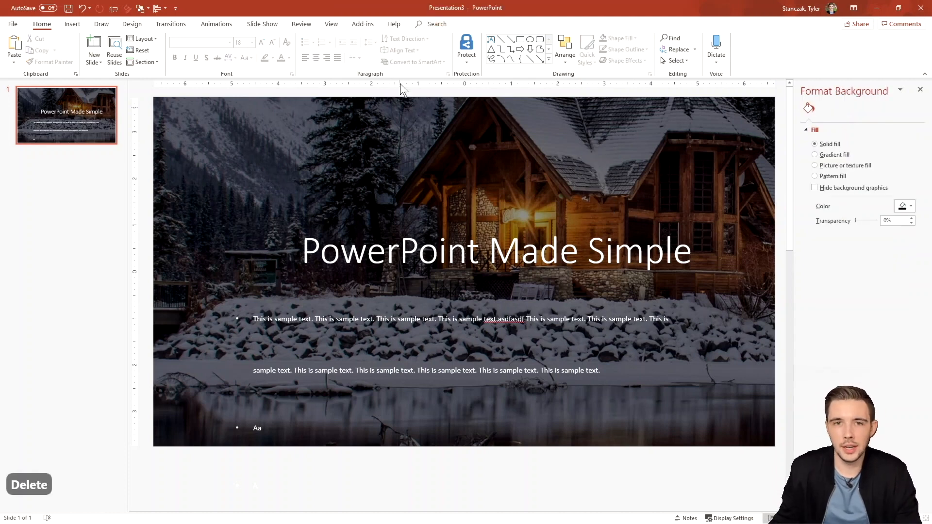
Step: Centre the title vertically in its box via Align Text > Middle and revisit the choices
click(403, 50)
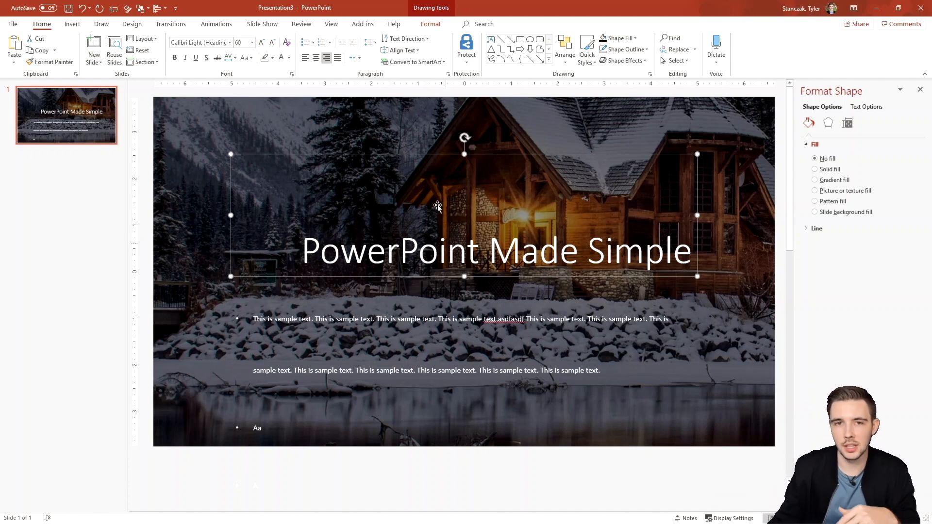
click(400, 50)
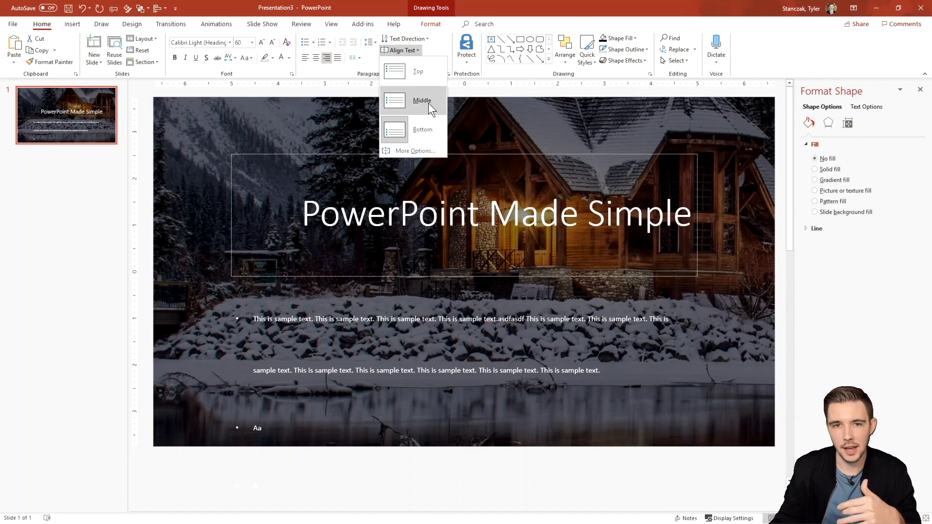
click(422, 100)
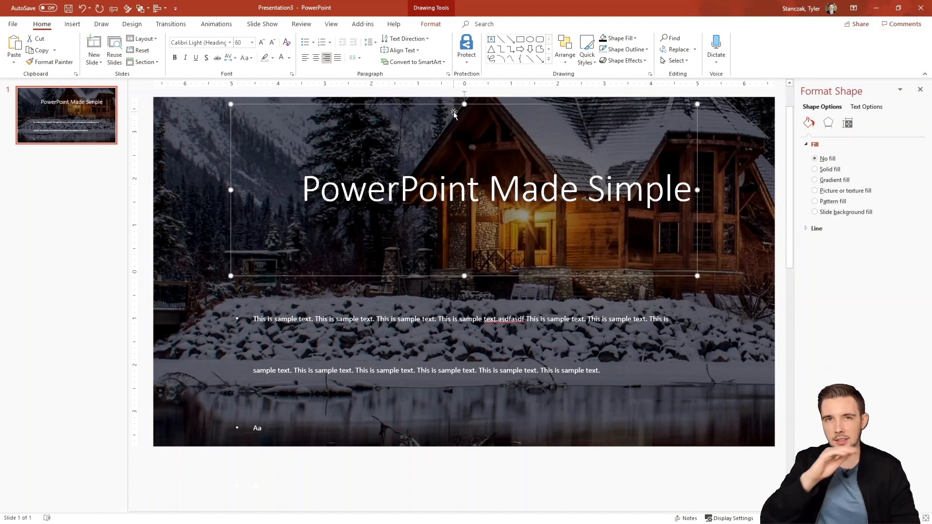
mouse_move(410, 56)
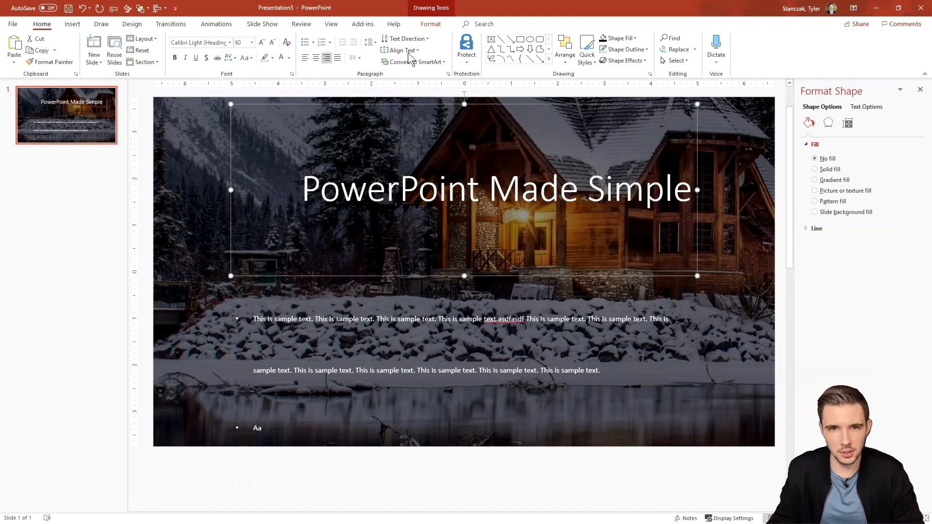
click(401, 49)
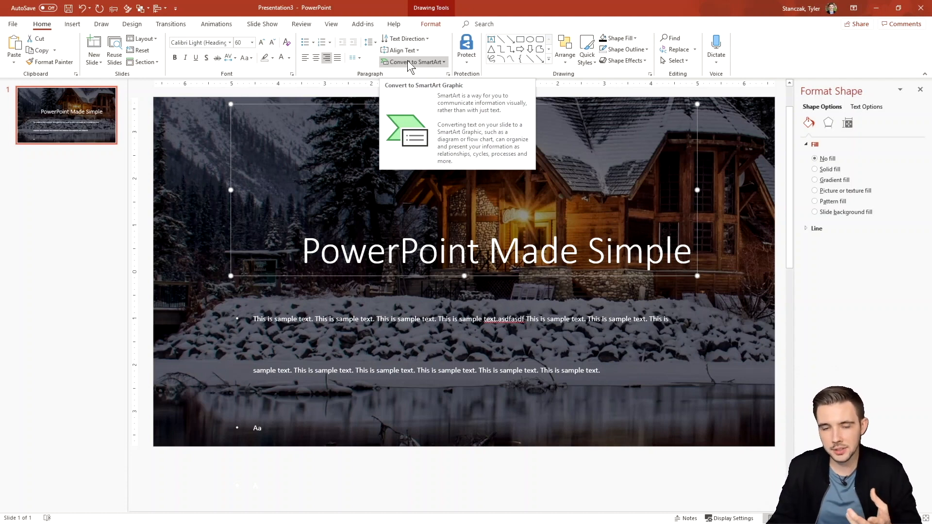
click(413, 62)
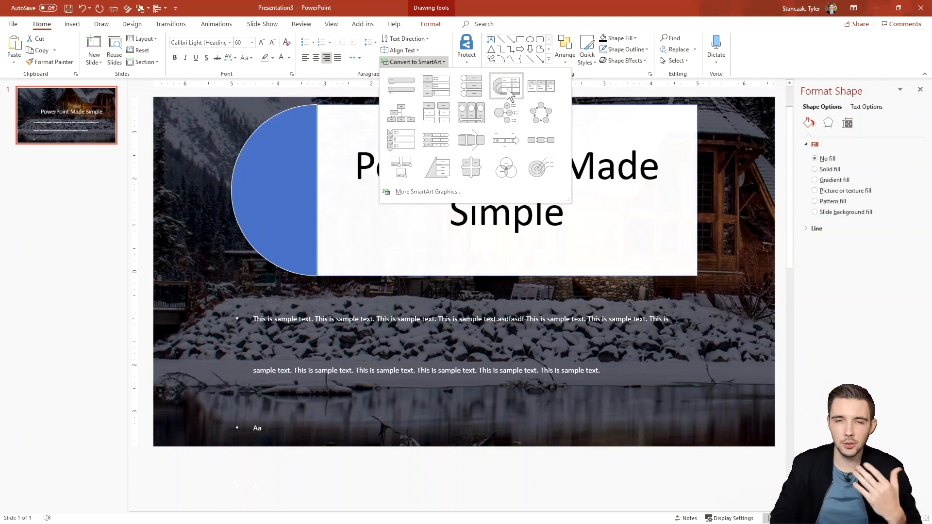
mouse_move(505, 87)
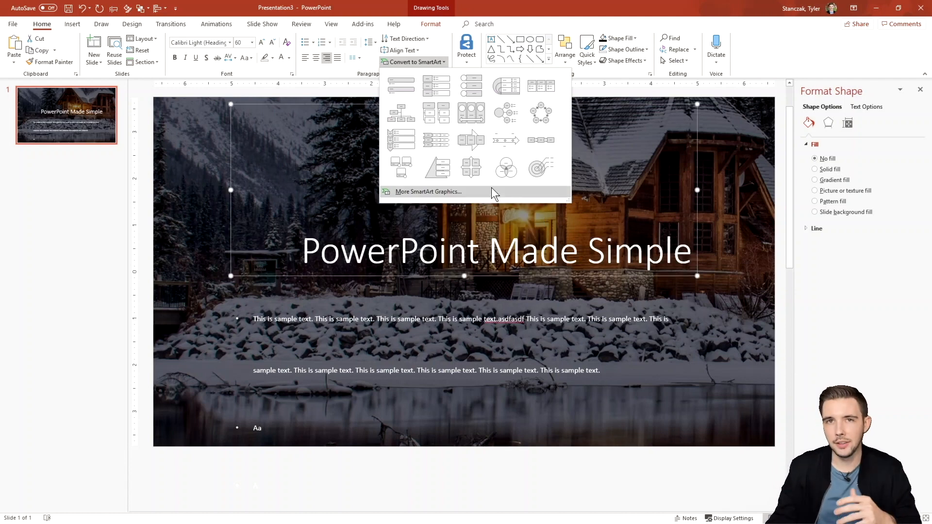
click(428, 192)
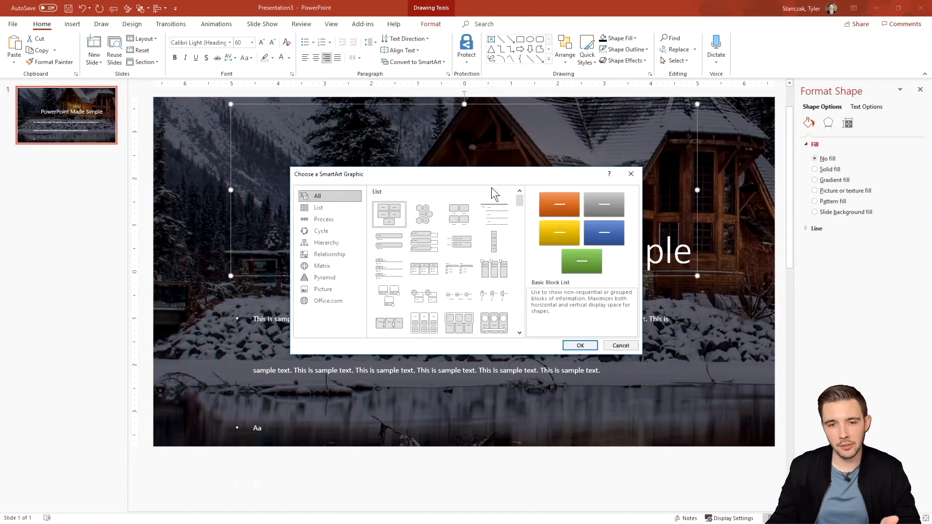
click(329, 255)
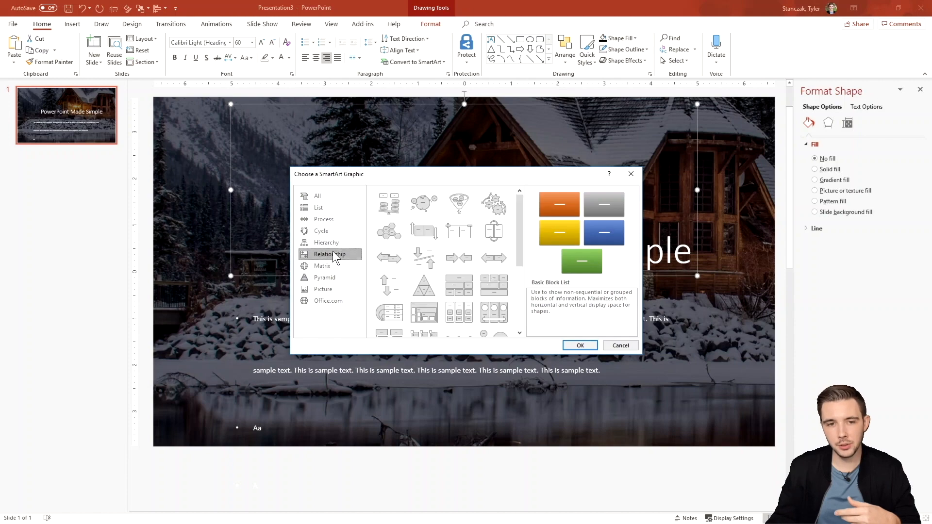
click(326, 242)
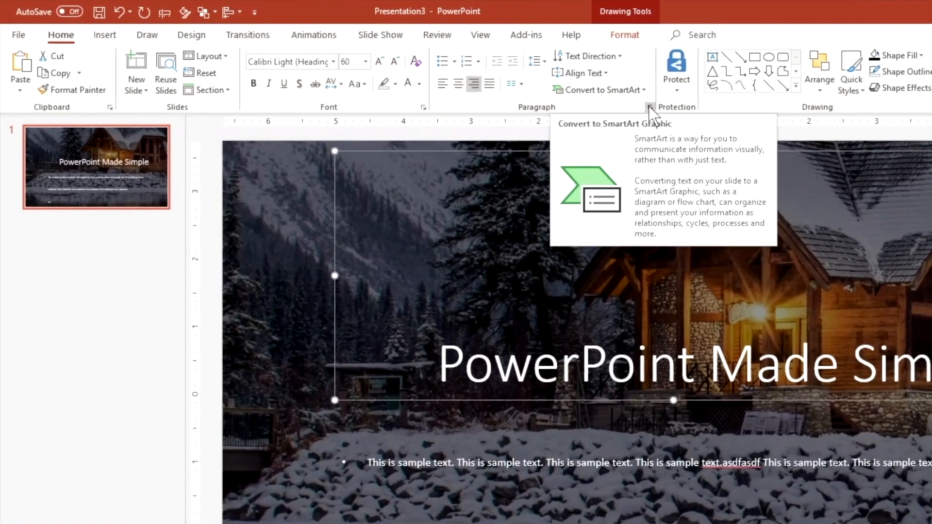
click(649, 108)
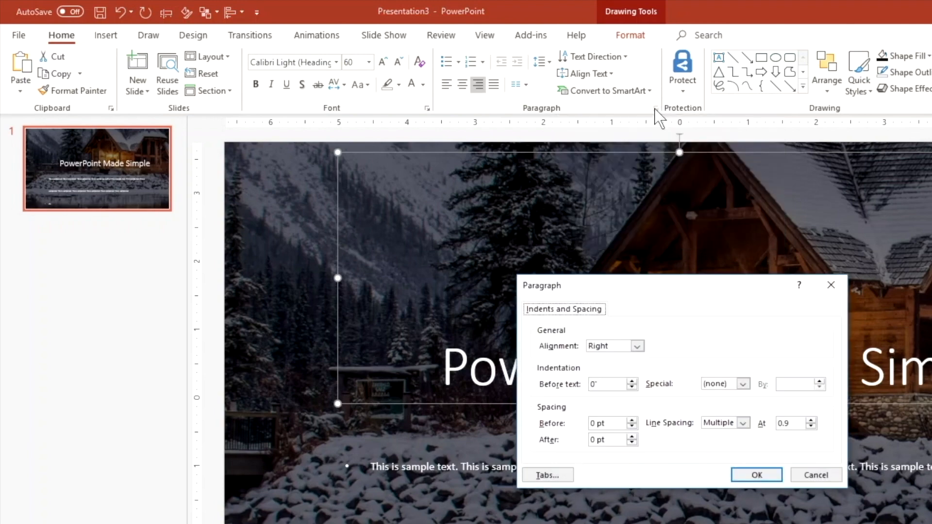
mouse_move(662, 347)
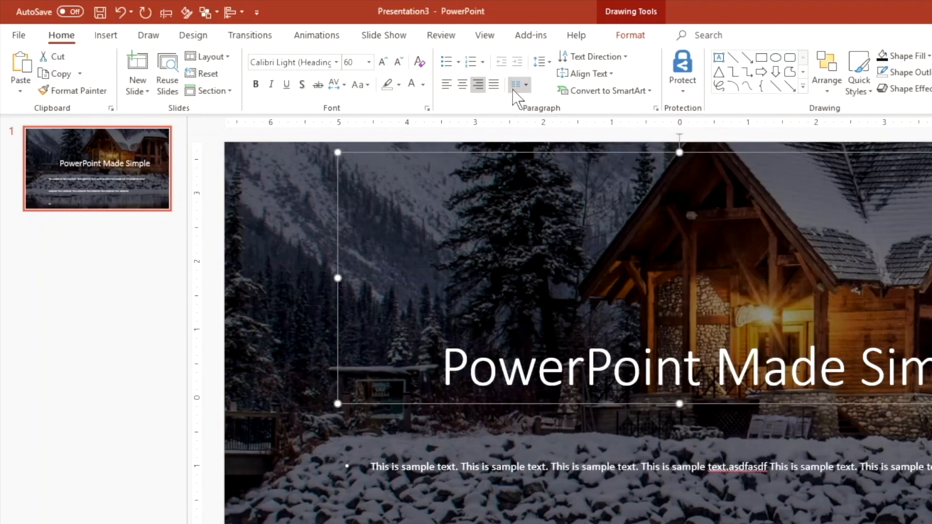
click(538, 62)
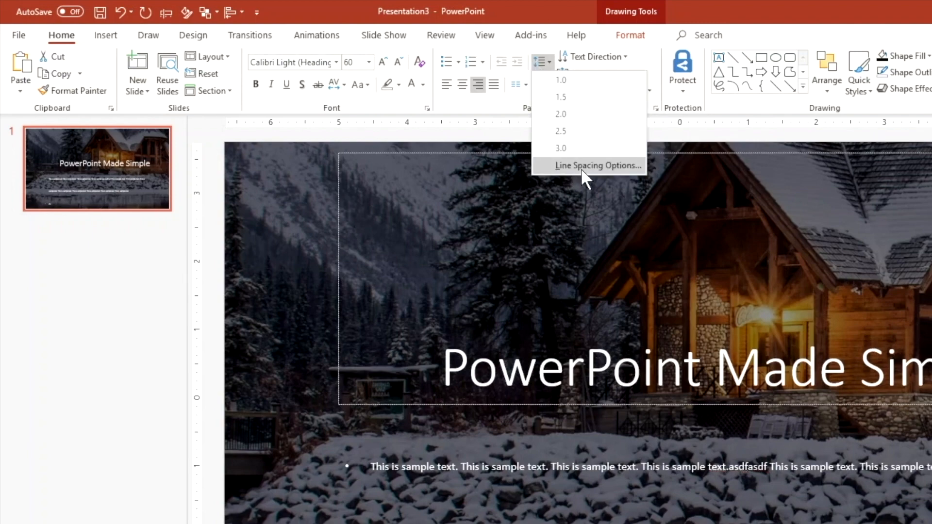
click(597, 165)
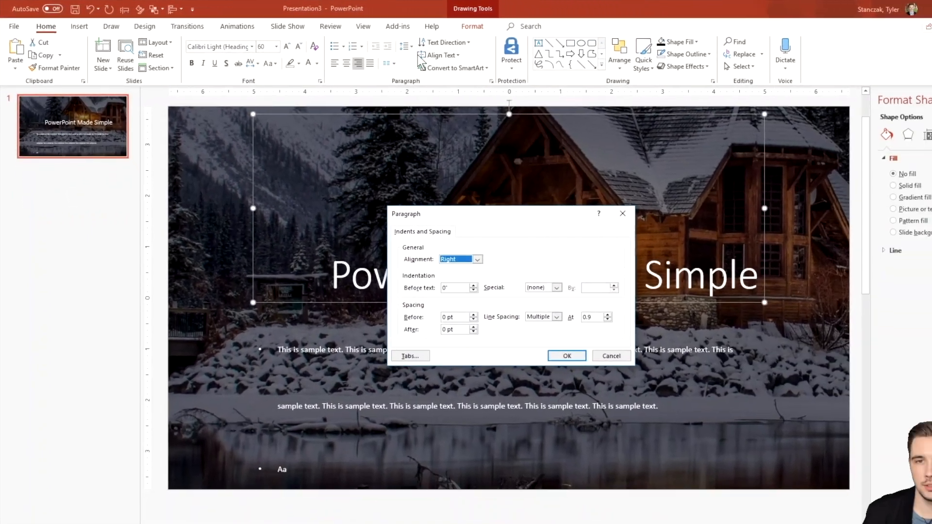
click(566, 355)
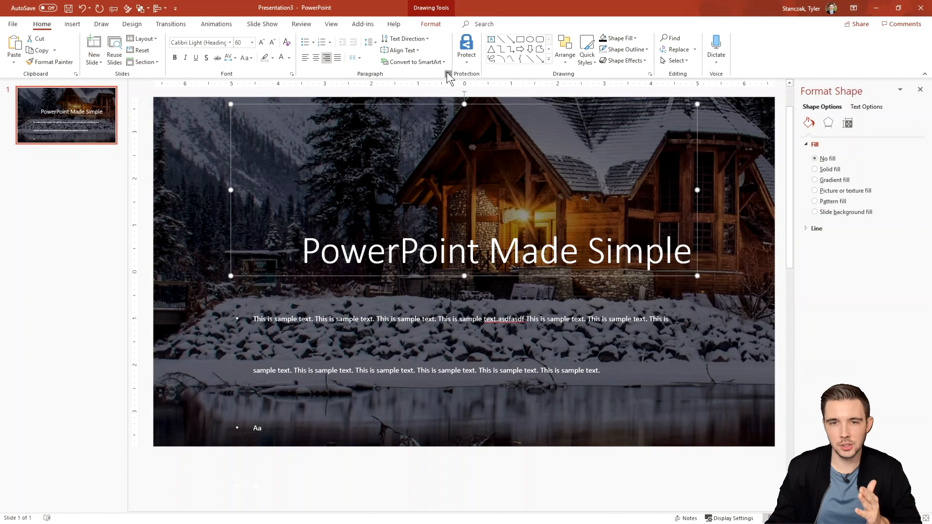